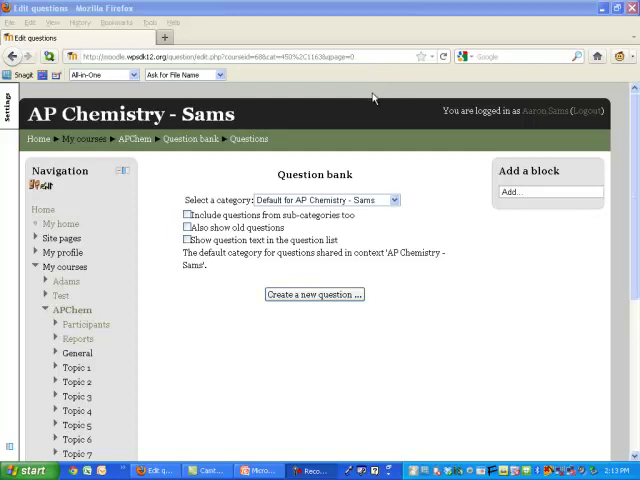
pyautogui.moveTo(198, 176)
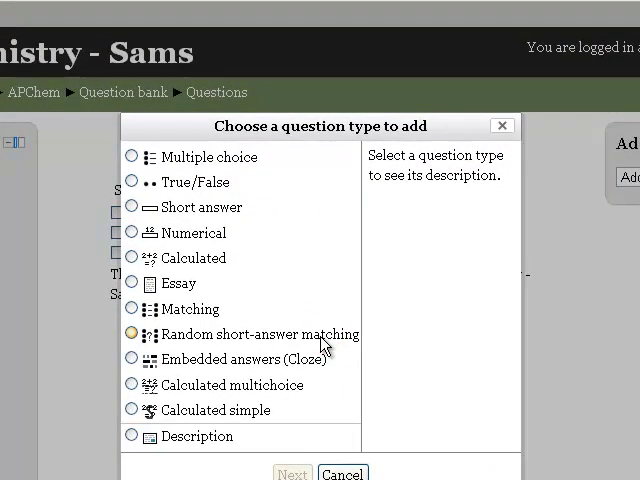
# Choose Calculated as the new question type and continue to its blank form.
pyautogui.click(131, 258)
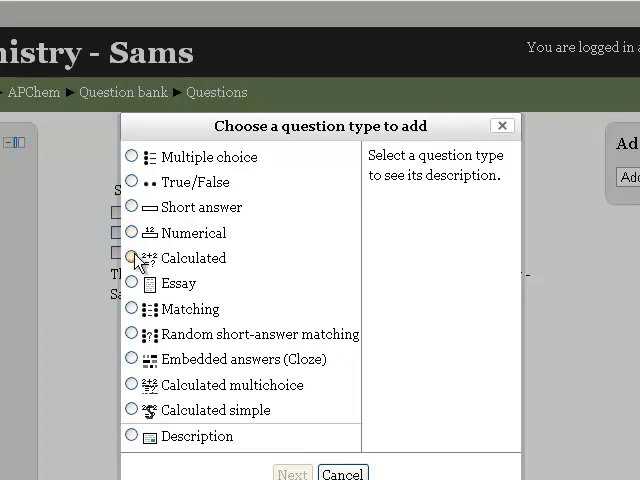
pyautogui.click(132, 258)
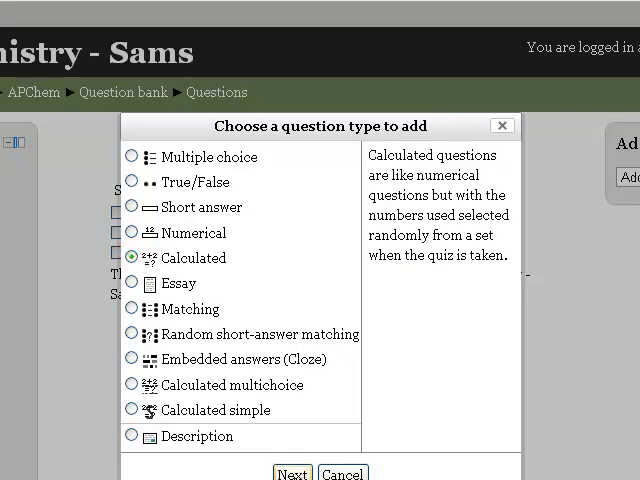
pyautogui.click(292, 473)
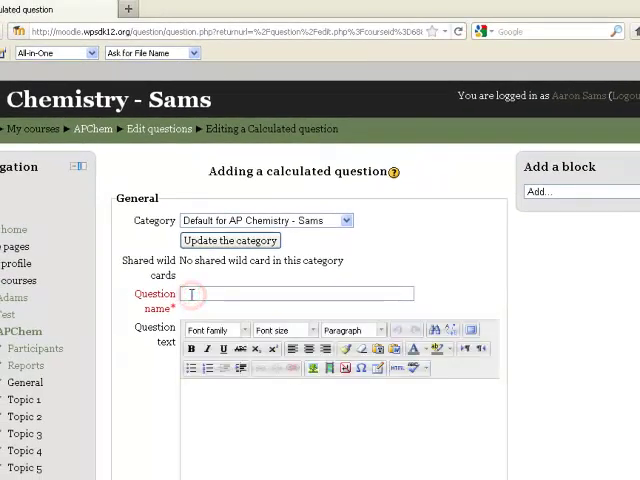
# Enter 'Sample' as the question name.
pyautogui.write('Sample')
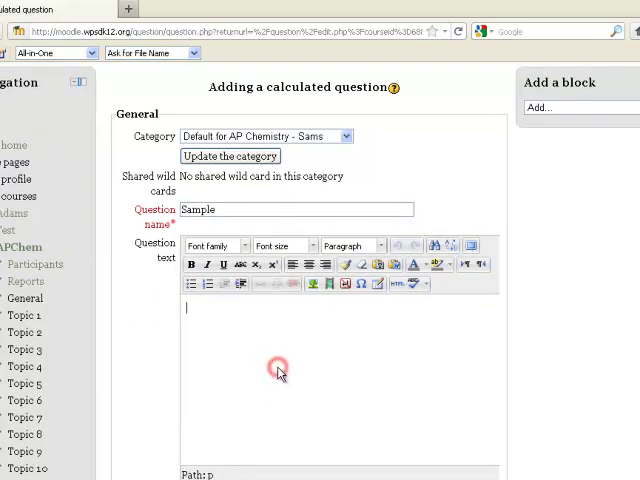
pyautogui.moveTo(255, 475)
pyautogui.write('Solve for')
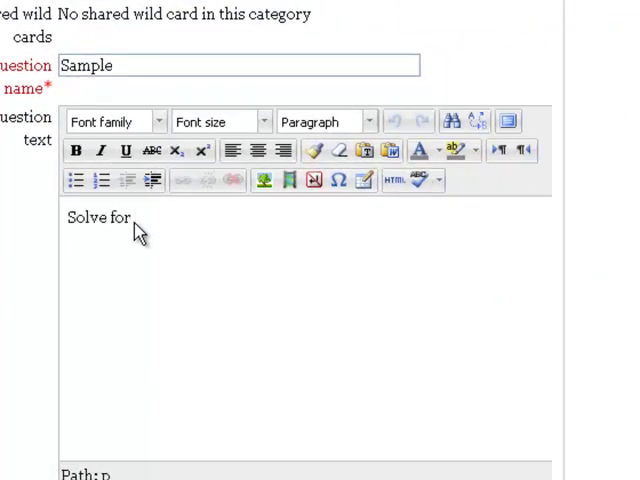
# Complete the question text: 'Solve for x in the follwing equation:' then {cof}x + {add} = {ans}.
pyautogui.write('x in the f')
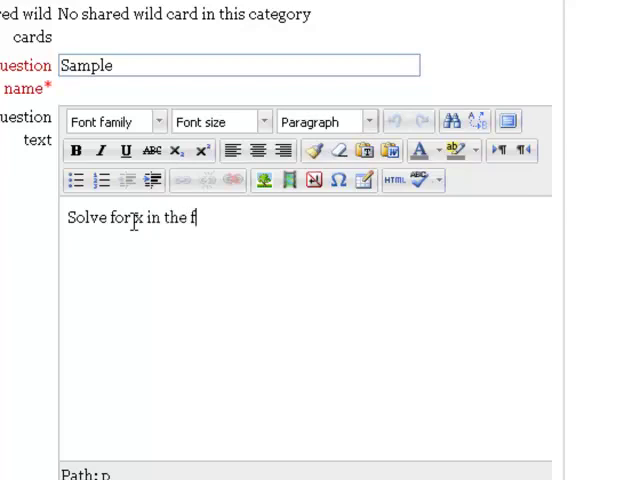
pyautogui.write('ollwing')
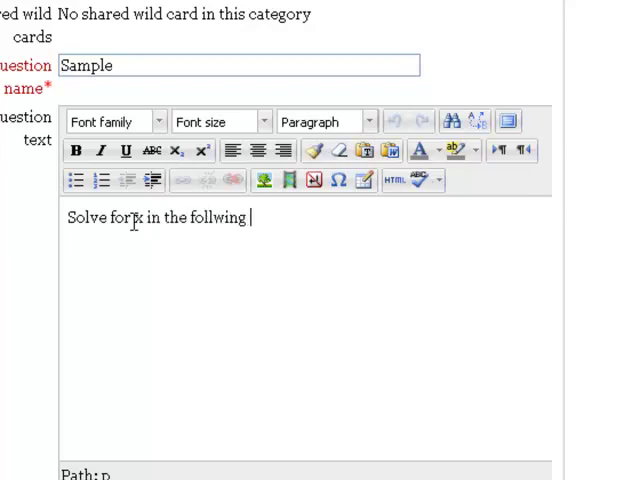
pyautogui.write('equations')
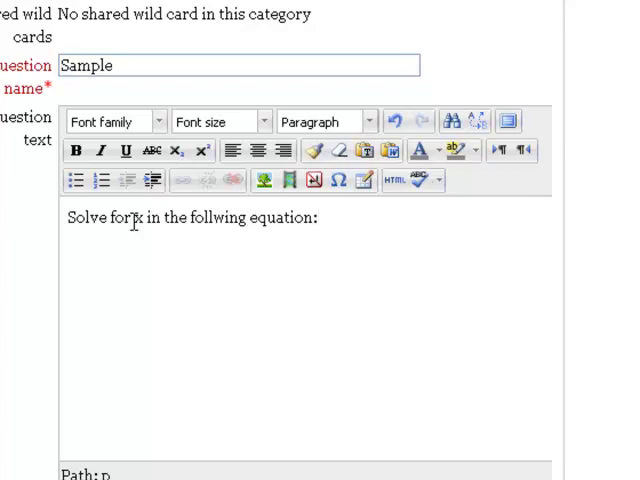
pyautogui.write('{cof}x + {add} = {ans}')
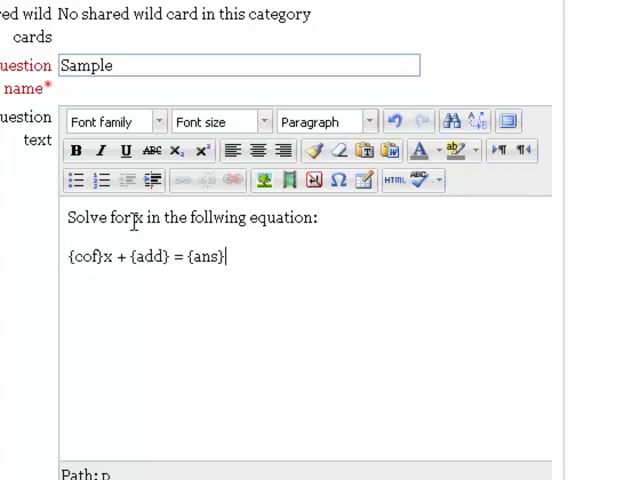
pyautogui.scroll(-3)
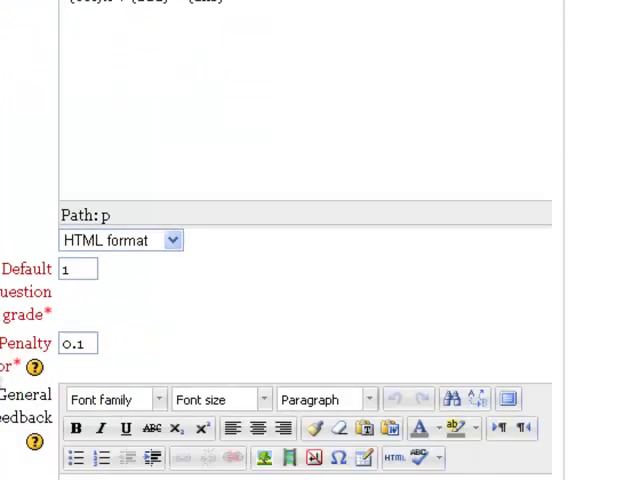
# Scroll down the question form to the Answer section.
pyautogui.scroll(-3)
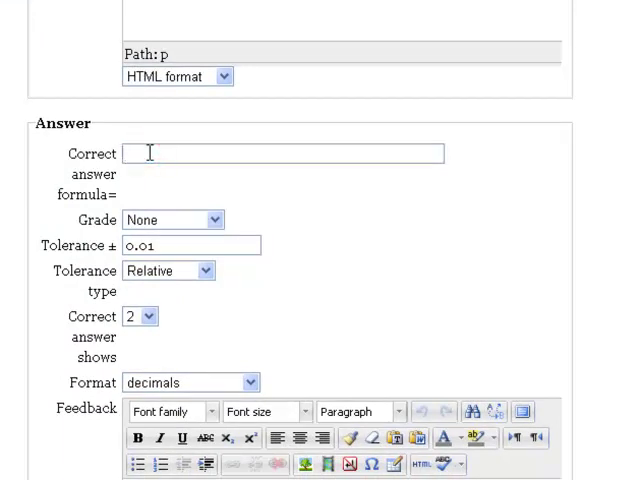
pyautogui.moveTo(110, 195)
pyautogui.write('({ans} - {add})/{cof}')
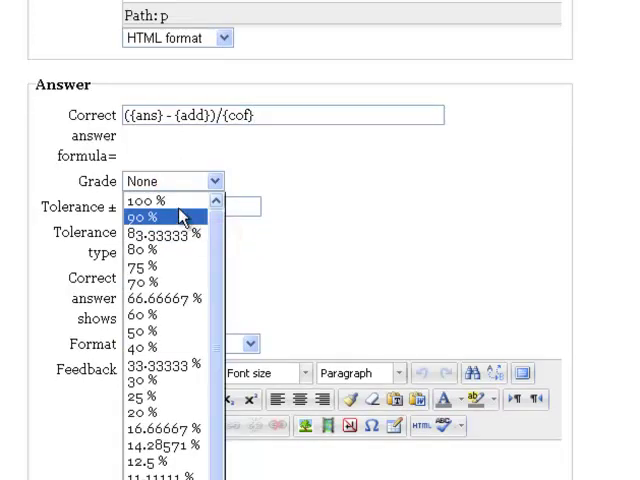
# Give the correct answer a 100% grade with a 0.05 tolerance.
pyautogui.click(149, 201)
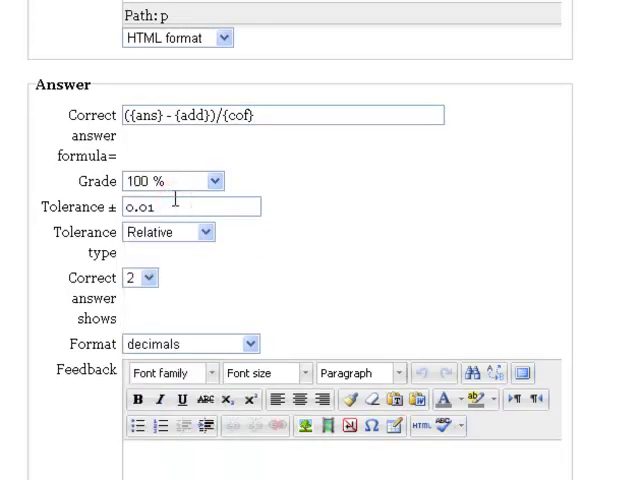
pyautogui.moveTo(63, 235)
pyautogui.write('0.05')
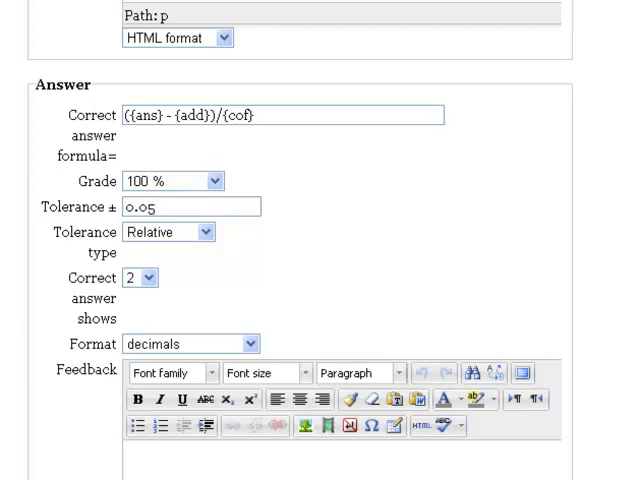
pyautogui.scroll(-3)
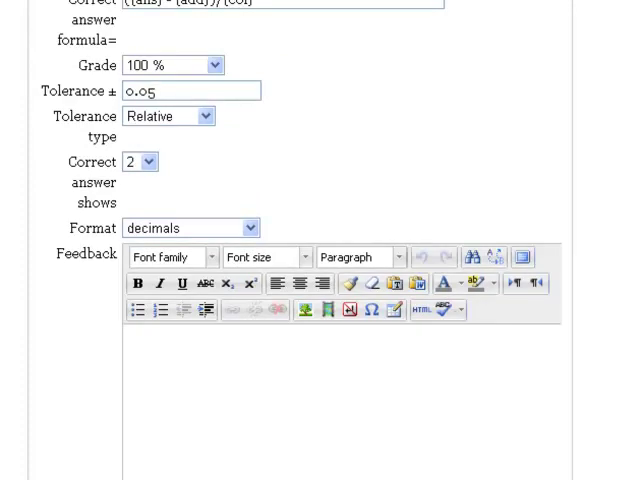
# Skip Units handling and Tags and advance to the wildcard dataset properties page.
pyautogui.scroll(-3)
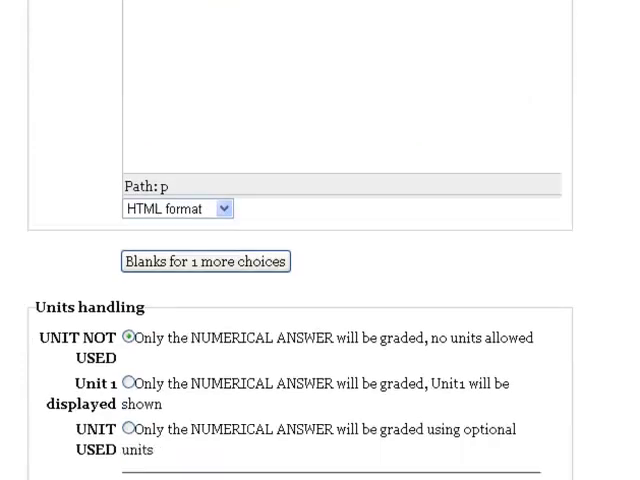
pyautogui.scroll(-3)
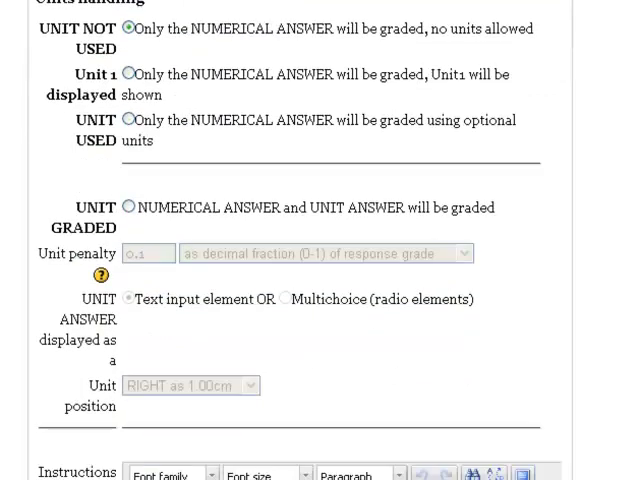
pyautogui.scroll(-3)
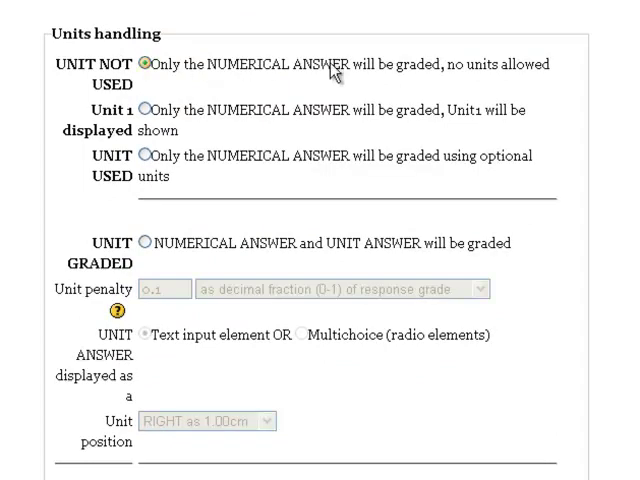
pyautogui.moveTo(334, 71)
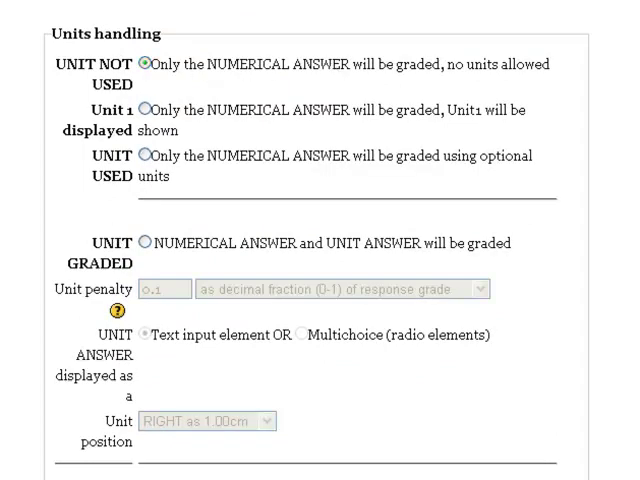
pyautogui.scroll(-3)
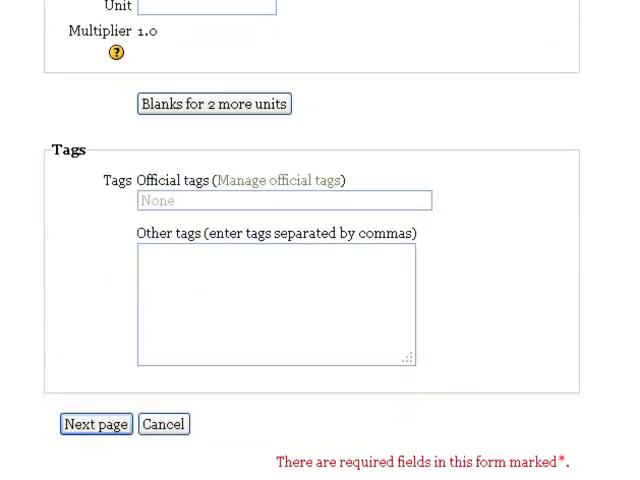
pyautogui.click(95, 424)
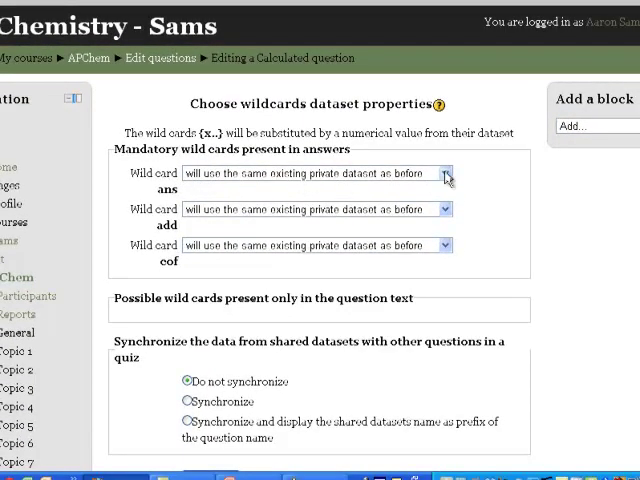
pyautogui.moveTo(555, 210)
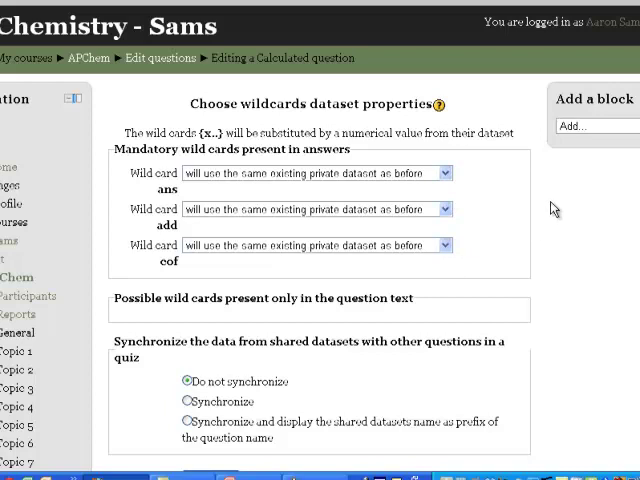
# Keep private, unsynchronized datasets for ans, add and cof and advance to dataset editing.
pyautogui.scroll(-3)
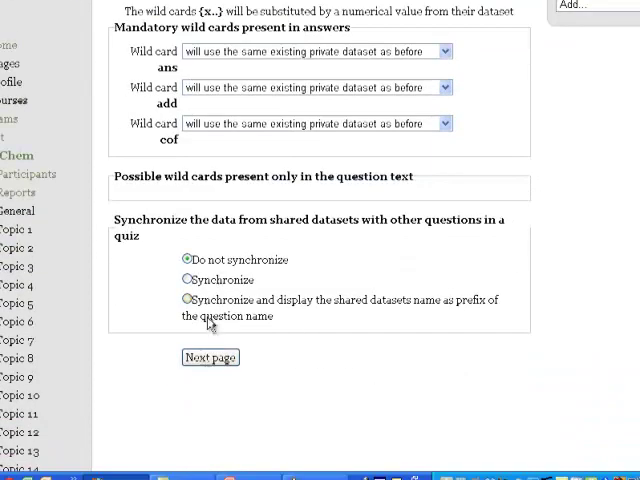
pyautogui.click(210, 357)
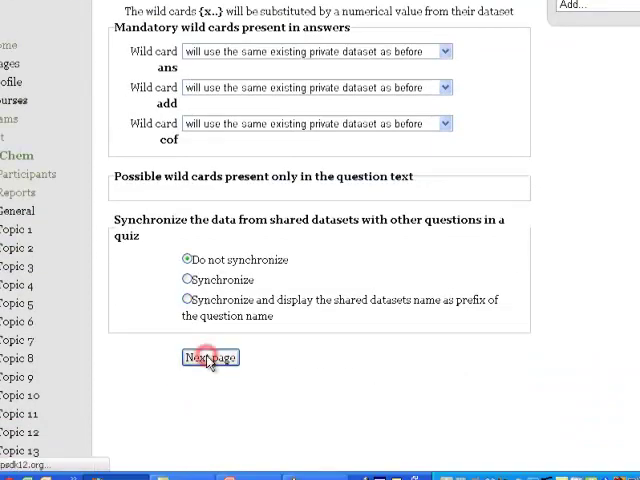
pyautogui.click(210, 357)
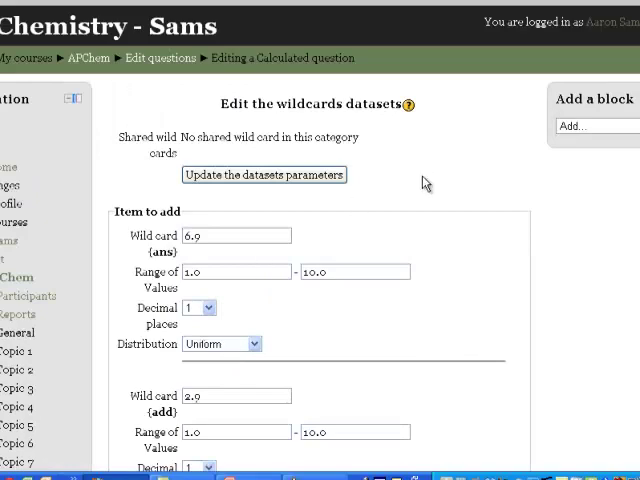
# Give the ans wildcard a 10–20 range with 0 decimal places.
pyautogui.scroll(-3)
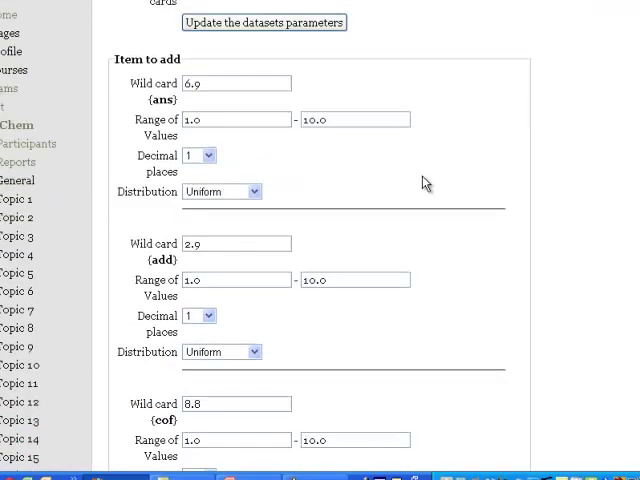
pyautogui.scroll(-3)
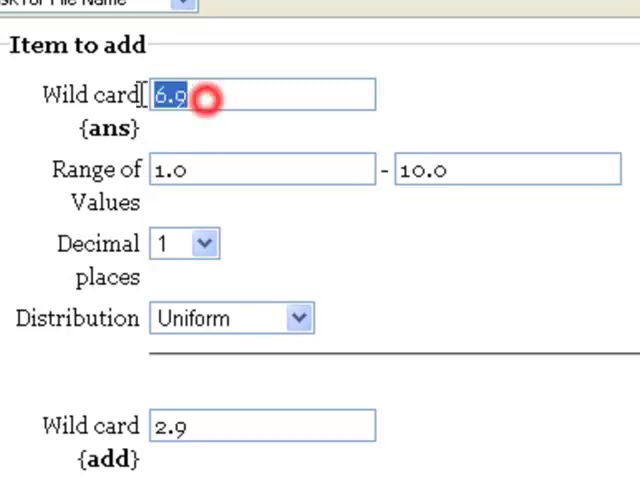
pyautogui.moveTo(52, 108)
pyautogui.write('17')
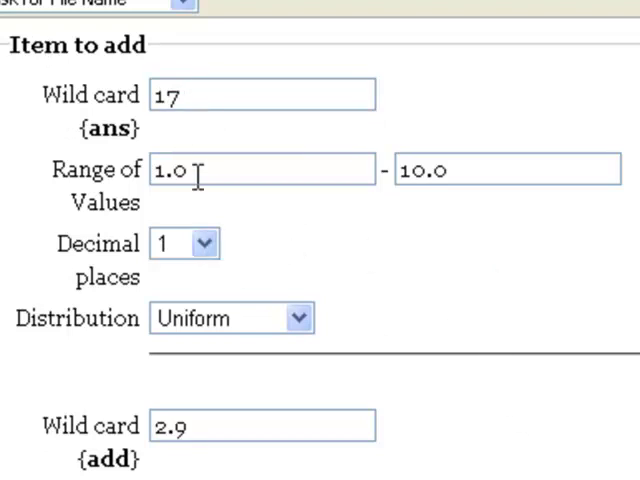
pyautogui.write('10')
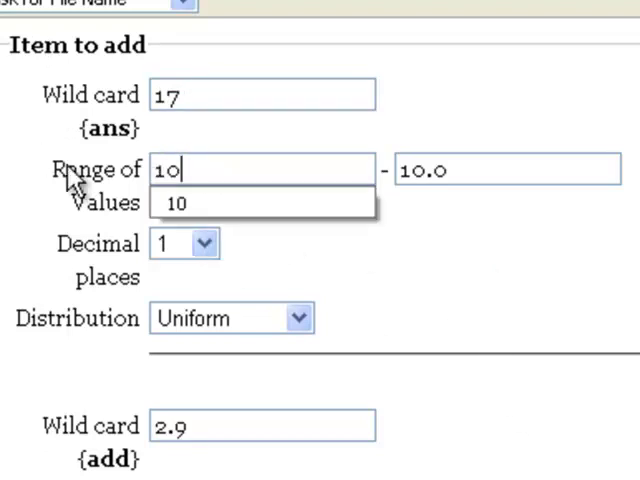
pyautogui.write('20')
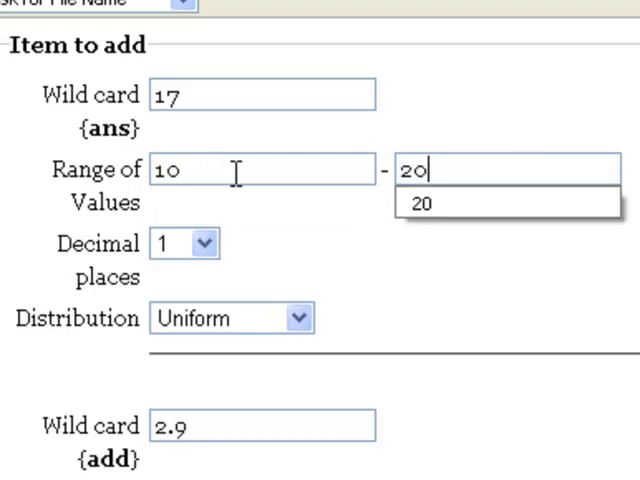
pyautogui.click(202, 243)
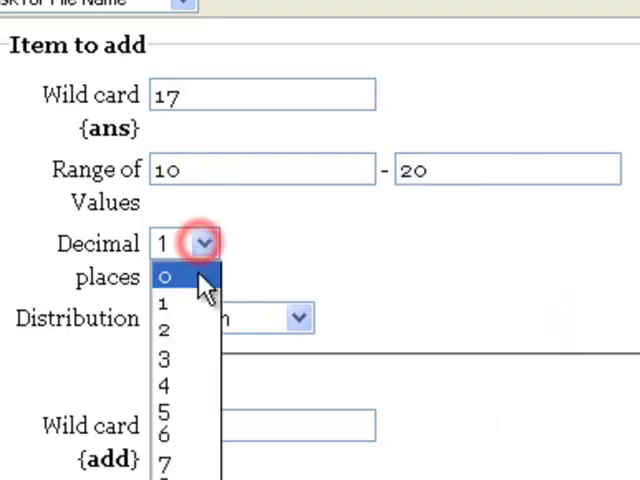
pyautogui.click(165, 277)
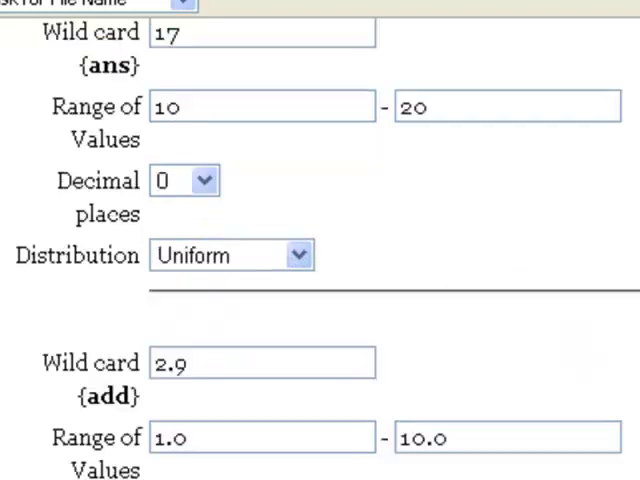
# Edit the cof wildcard's parameters, entering 3 and then 2.
pyautogui.scroll(-3)
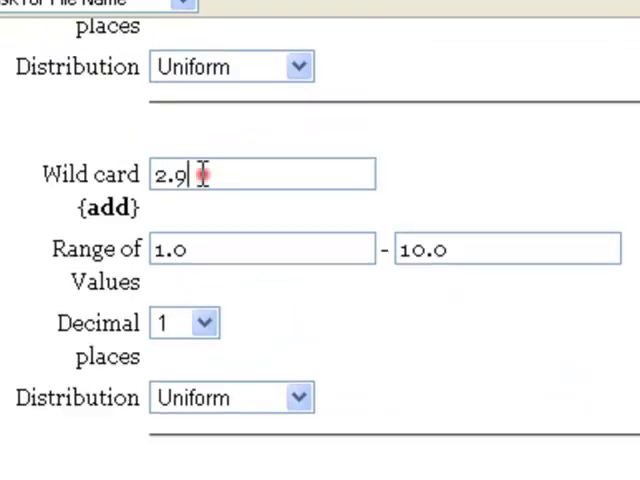
pyautogui.write('3')
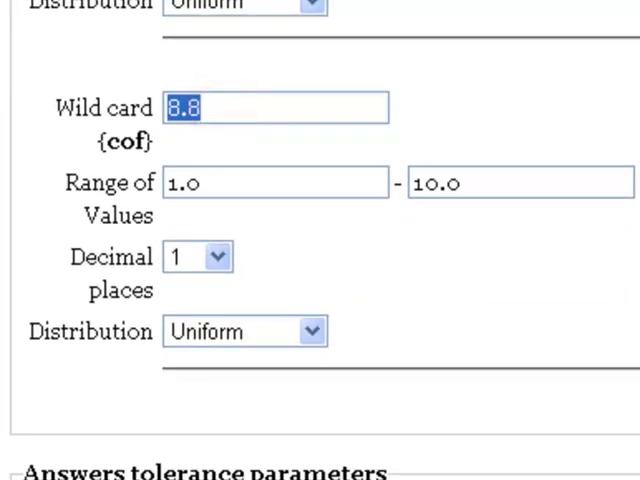
pyautogui.write('2')
pyautogui.click(520, 182)
pyautogui.write('10')
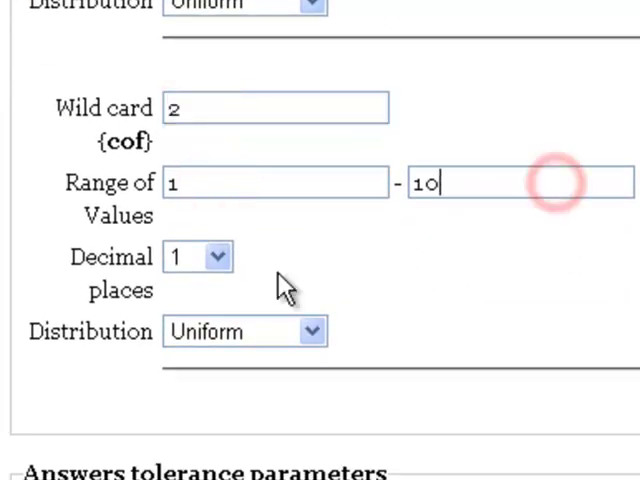
pyautogui.click(197, 257)
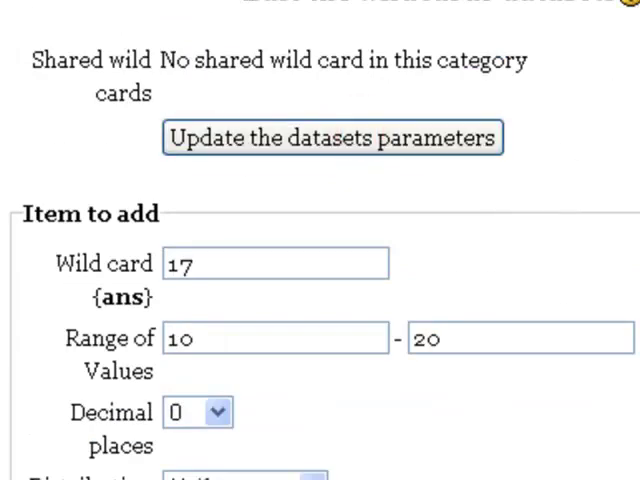
pyautogui.scroll(-3)
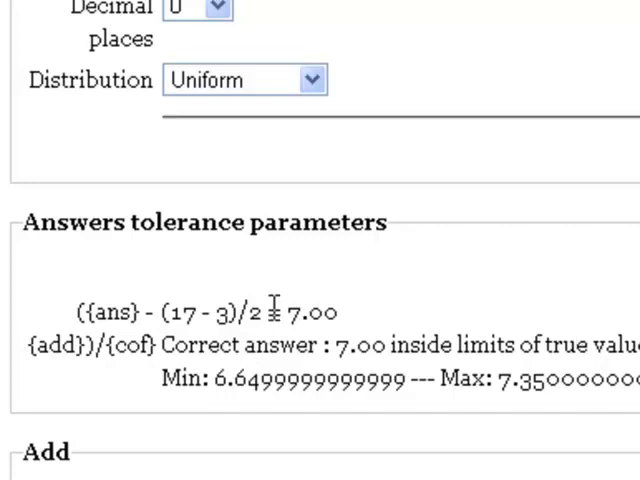
pyautogui.scroll(-3)
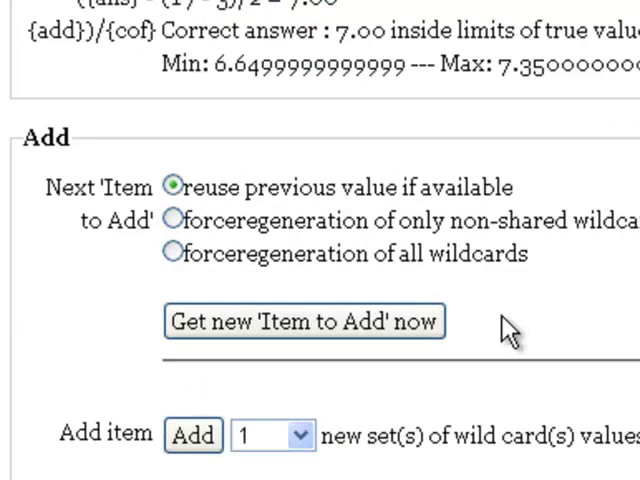
# Generate 100 wildcard value sets; set 100 yields correct answer 2.00.
pyautogui.click(298, 435)
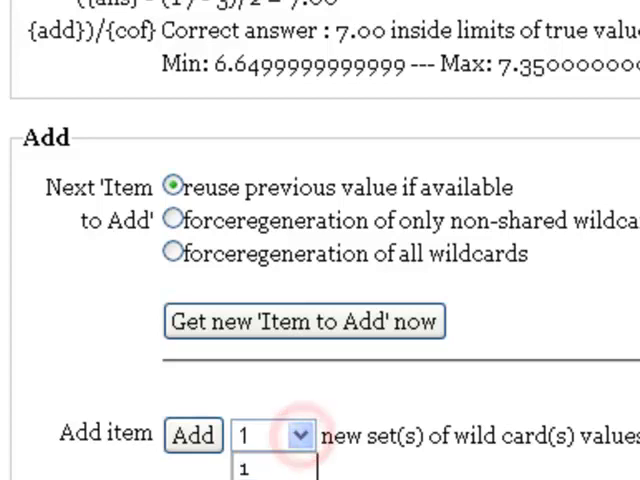
pyautogui.click(255, 435)
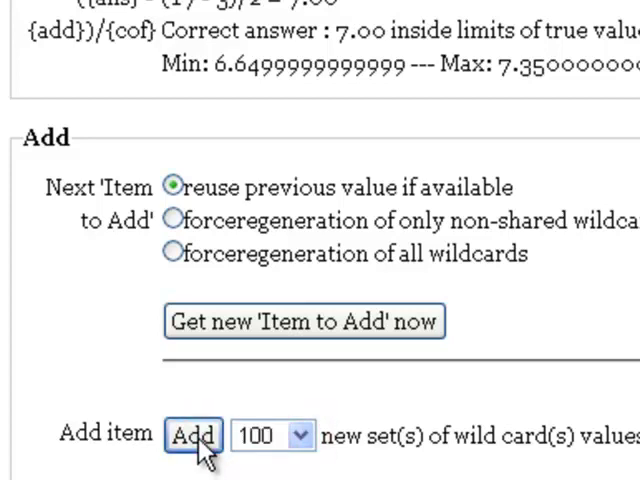
pyautogui.click(192, 435)
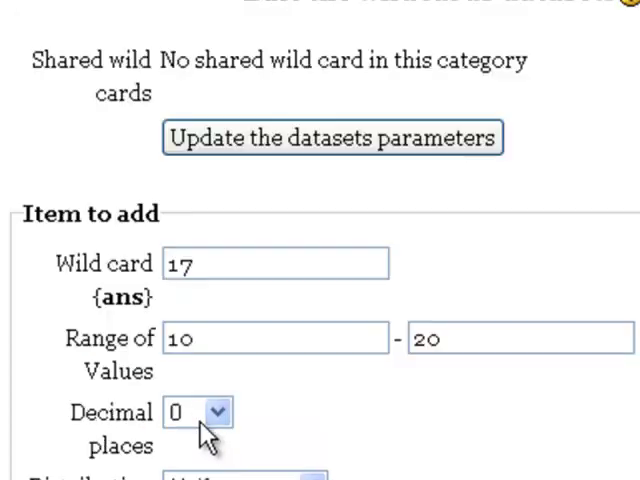
pyautogui.scroll(-3)
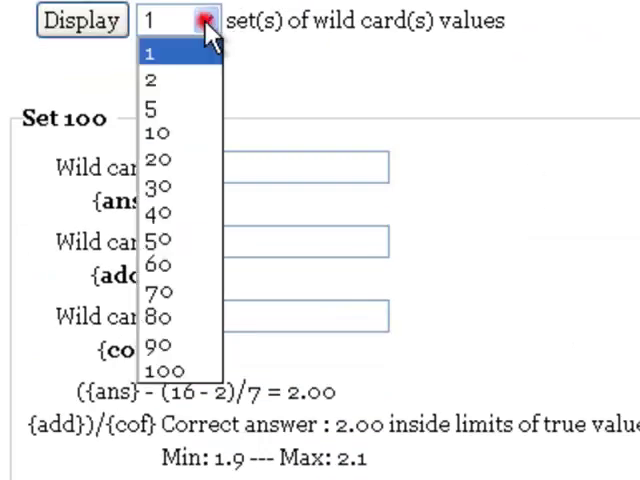
# Display all 100 wildcard sets and scroll through each computed correct answer.
pyautogui.click(180, 369)
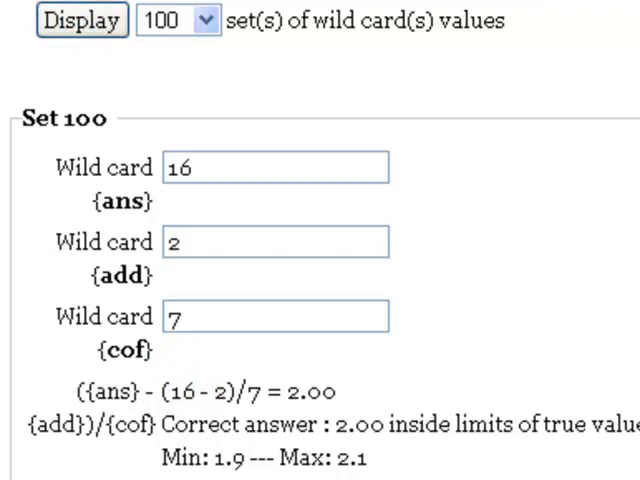
pyautogui.scroll(-3)
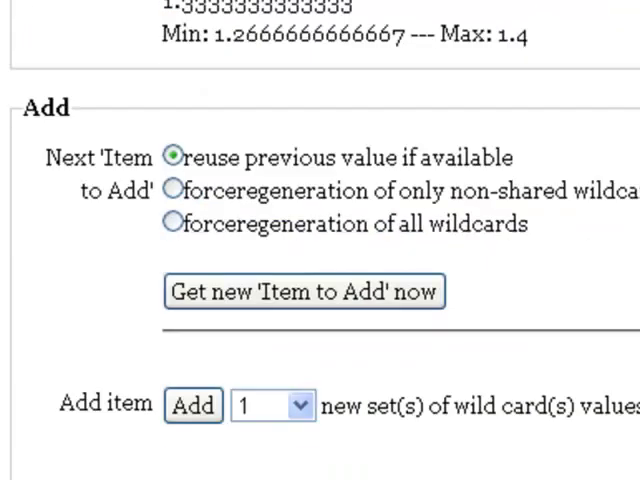
pyautogui.click(303, 292)
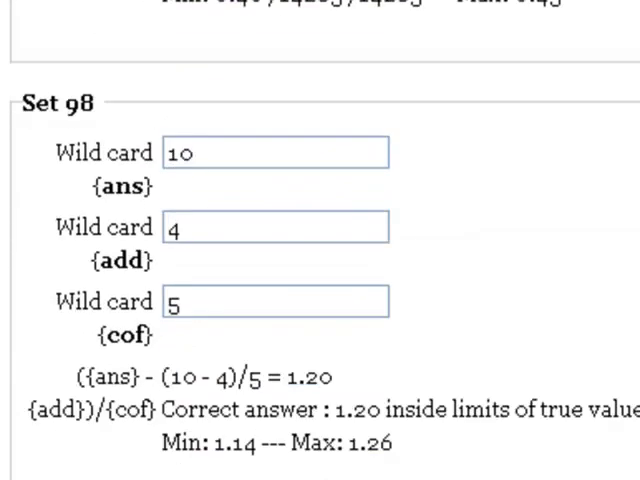
pyautogui.scroll(-3)
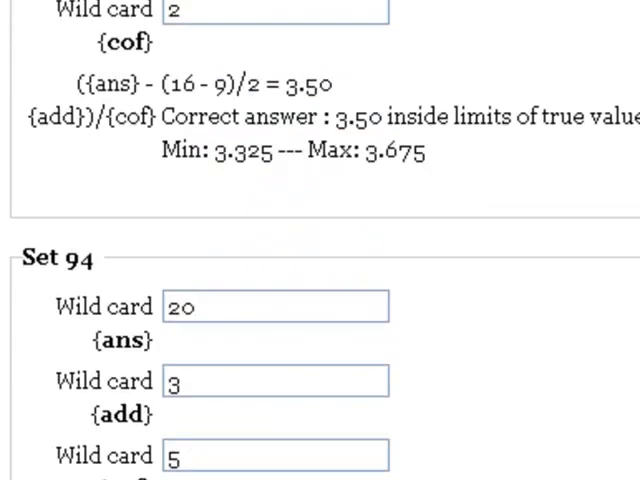
pyautogui.scroll(3)
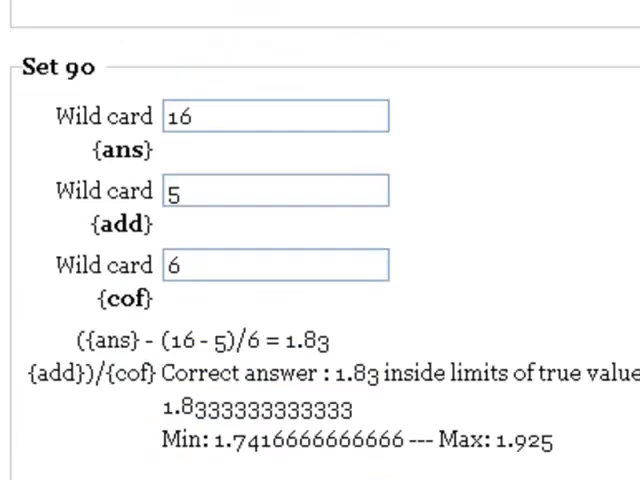
pyautogui.scroll(-3)
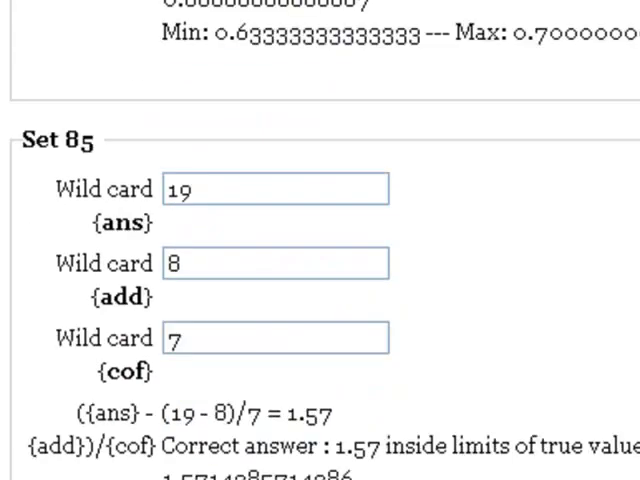
pyautogui.scroll(-3)
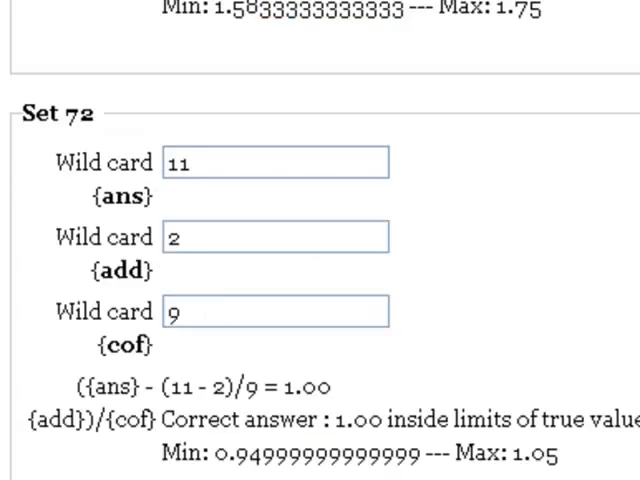
pyautogui.scroll(-3)
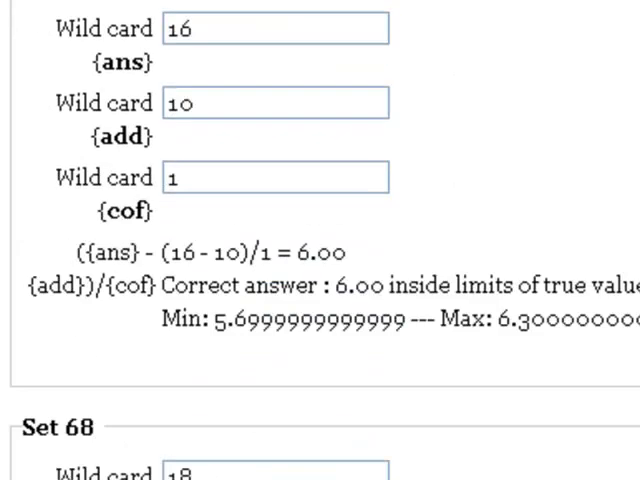
pyautogui.scroll(-3)
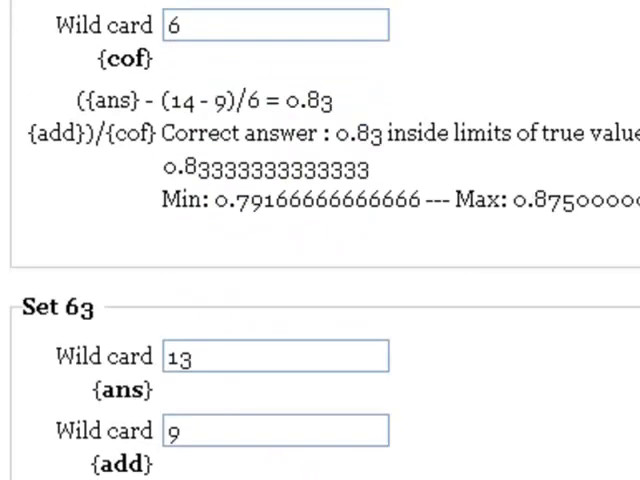
pyautogui.scroll(-3)
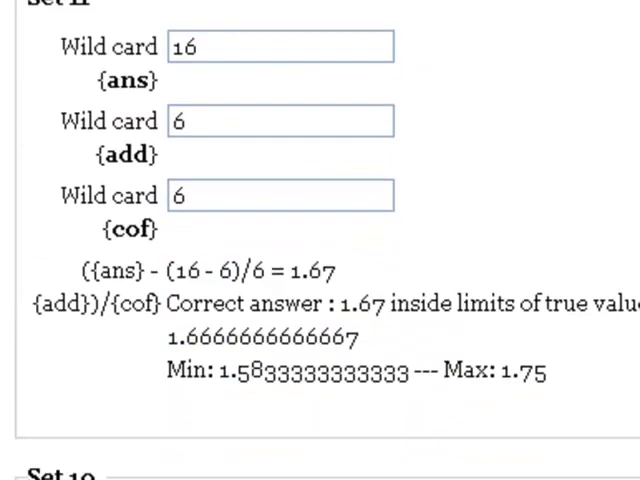
pyautogui.scroll(-3)
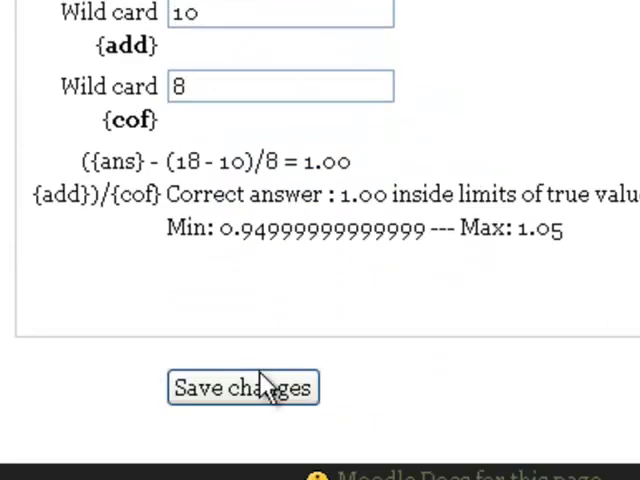
# Save the Sample calculated question with its wildcard sets into the AP Chemistry question bank.
pyautogui.click(242, 388)
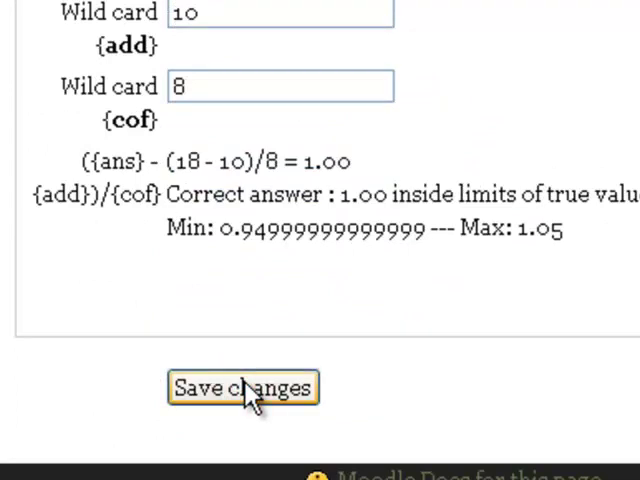
pyautogui.click(242, 388)
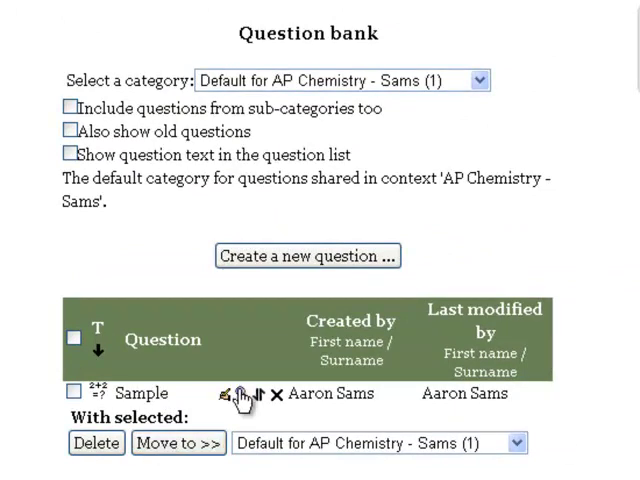
# Preview Sample, showing the random equation 4x + 7 = 10 with an empty answer box.
pyautogui.click(238, 393)
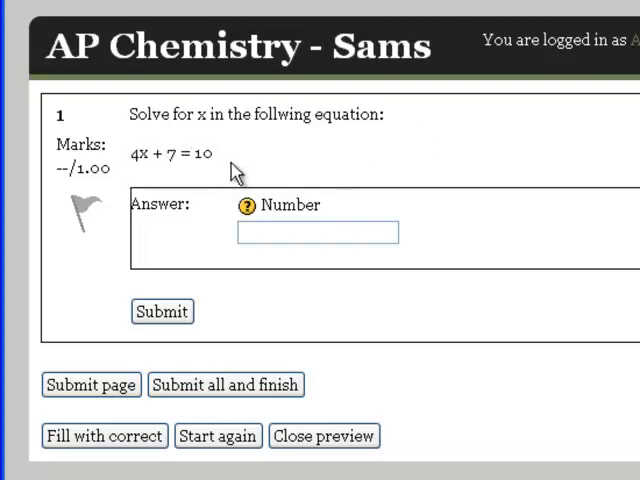
pyautogui.click(317, 232)
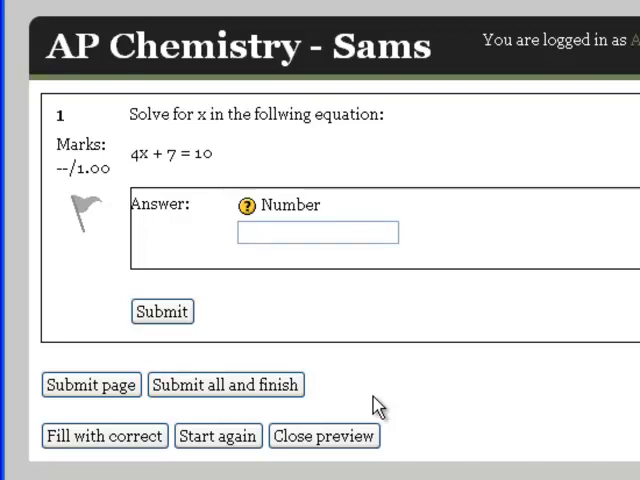
pyautogui.click(316, 232)
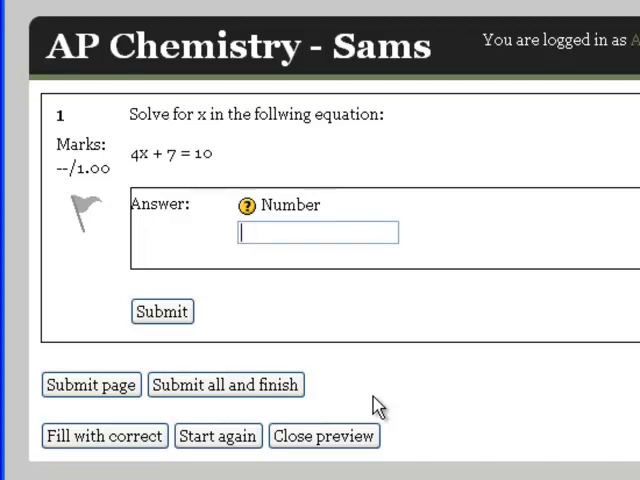